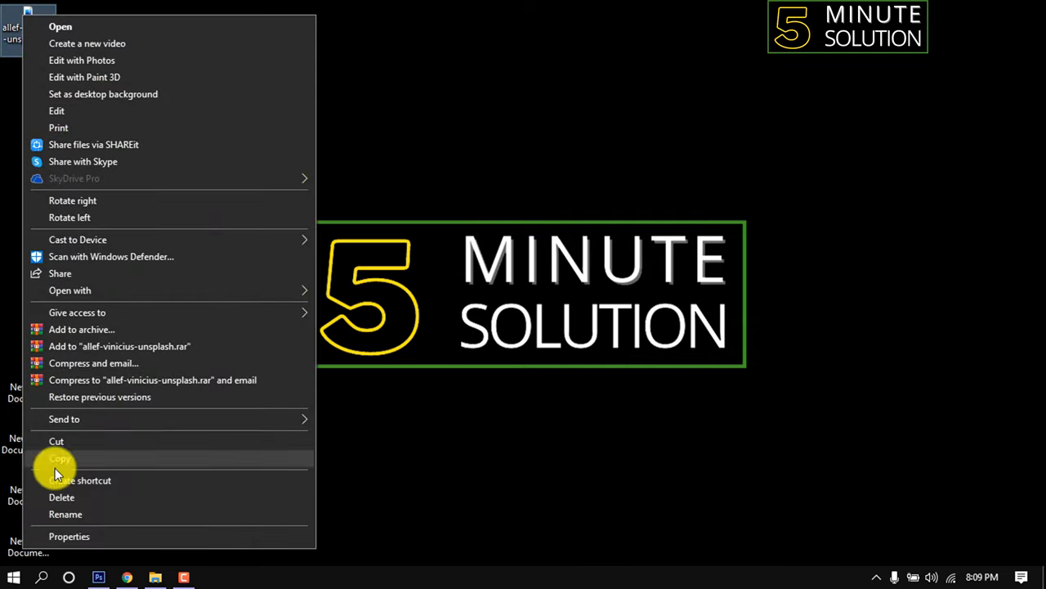
Step: Copy the allef-vinicius-unsplash photo file from the desktop context menu
{"action": "left_click", "coordinate": [69, 536]}
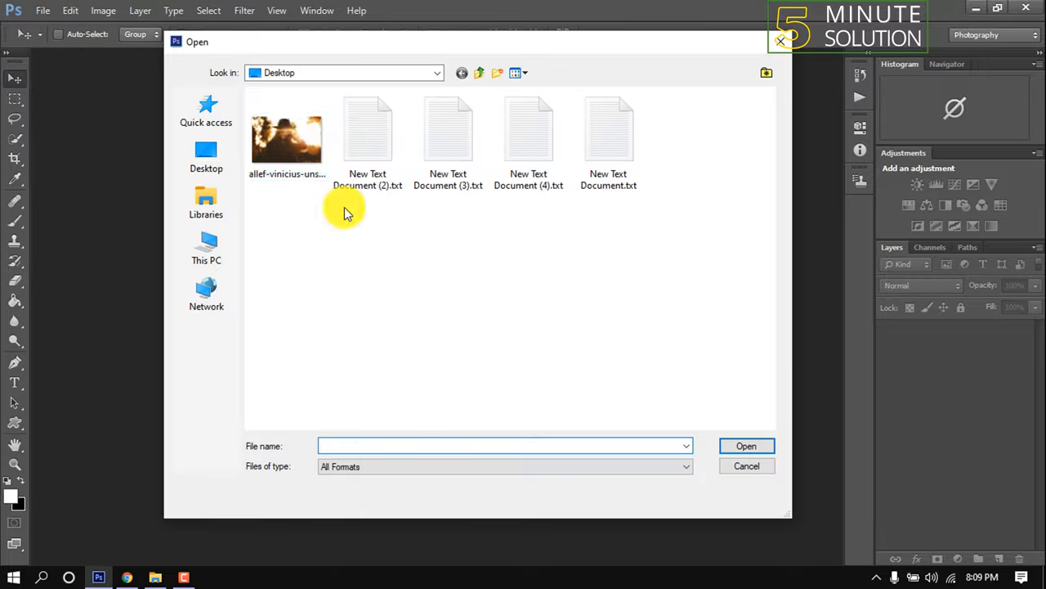
Step: Open the allef-vinicius-unsplash photo from the Desktop as a Photoshop document
{"action": "left_click", "coordinate": [746, 444]}
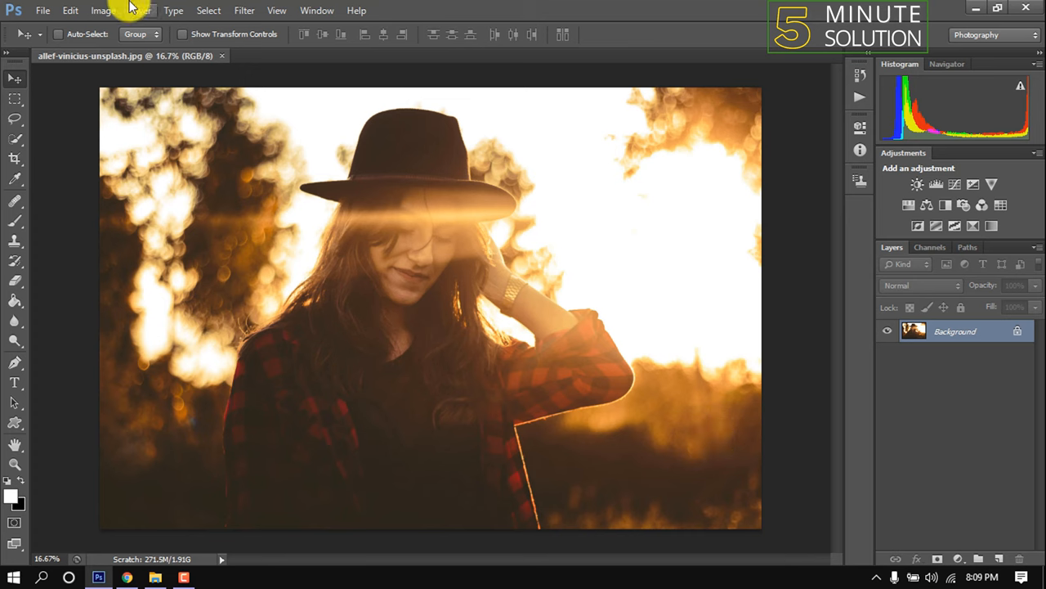
Step: Resize the image to 1500 × 1000 px using Bicubic Sharper (reduction) resampling via Image Size
{"action": "left_click", "coordinate": [101, 10]}
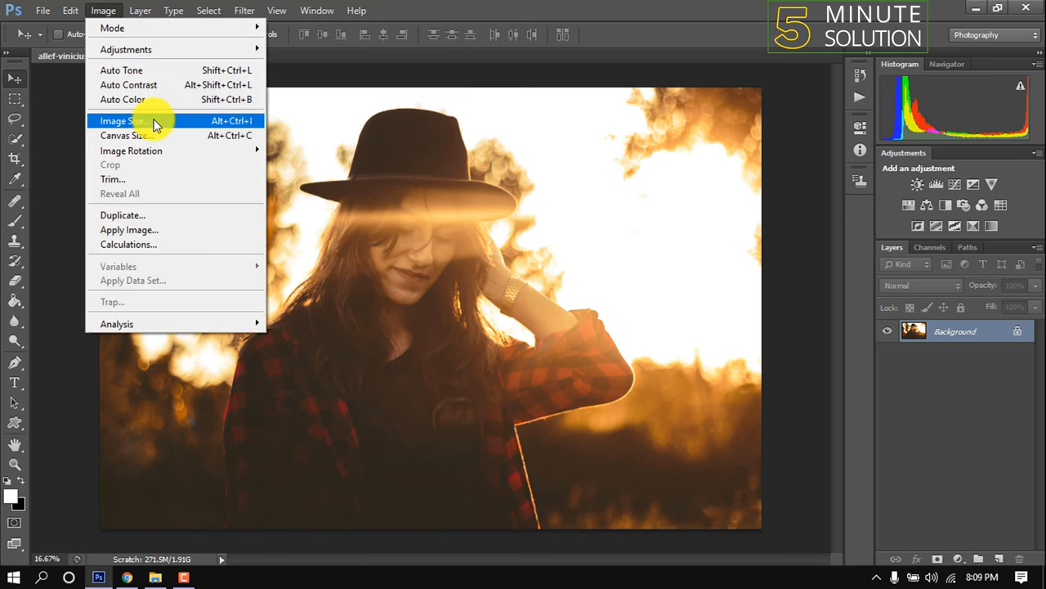
{"action": "left_click", "coordinate": [124, 121]}
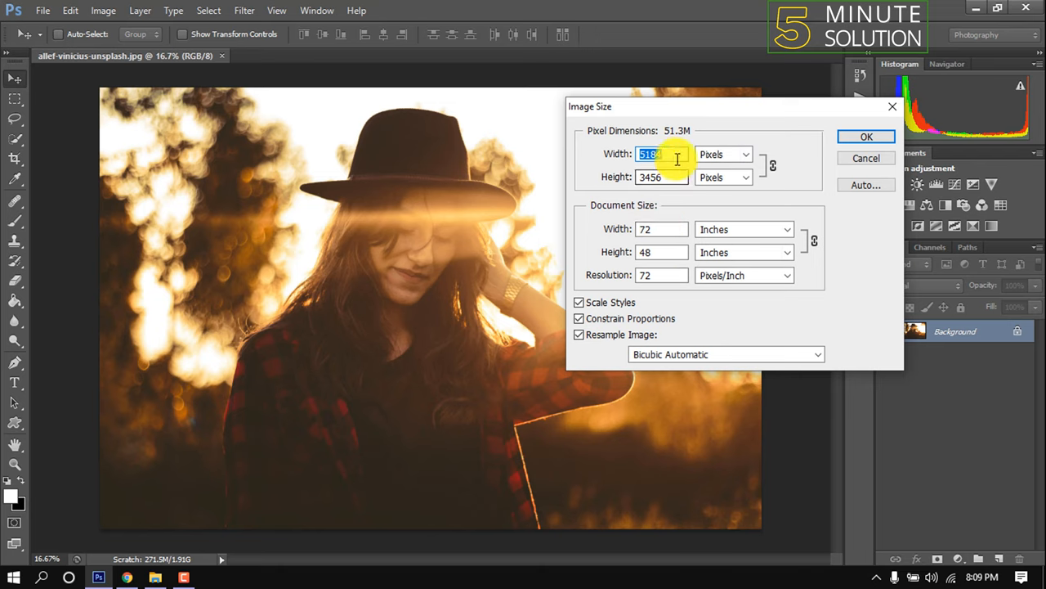
{"action": "type", "text": "1"}
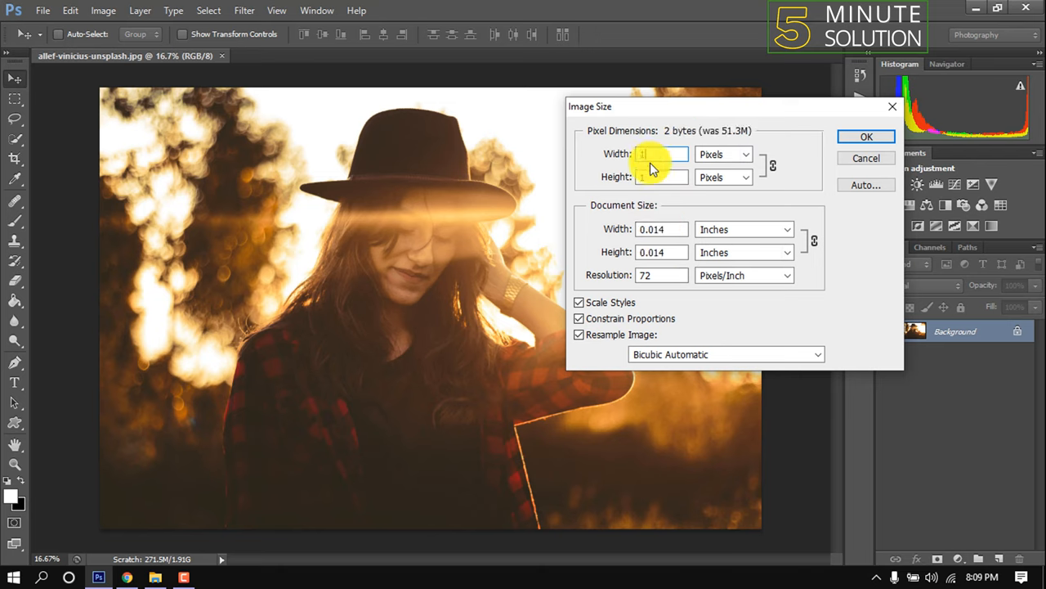
{"action": "type", "text": "1500"}
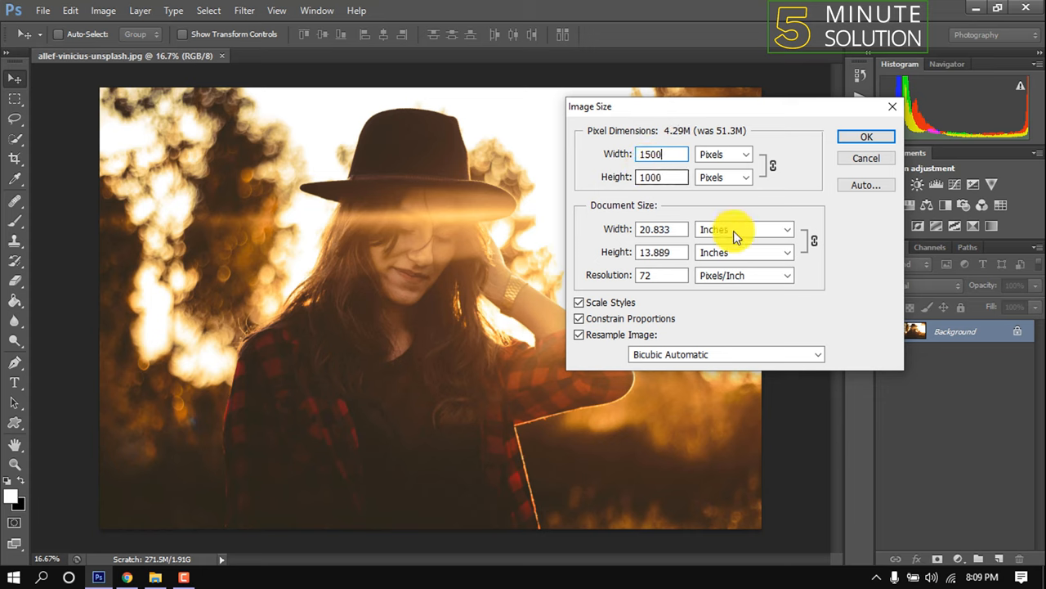
{"action": "left_click", "coordinate": [726, 353]}
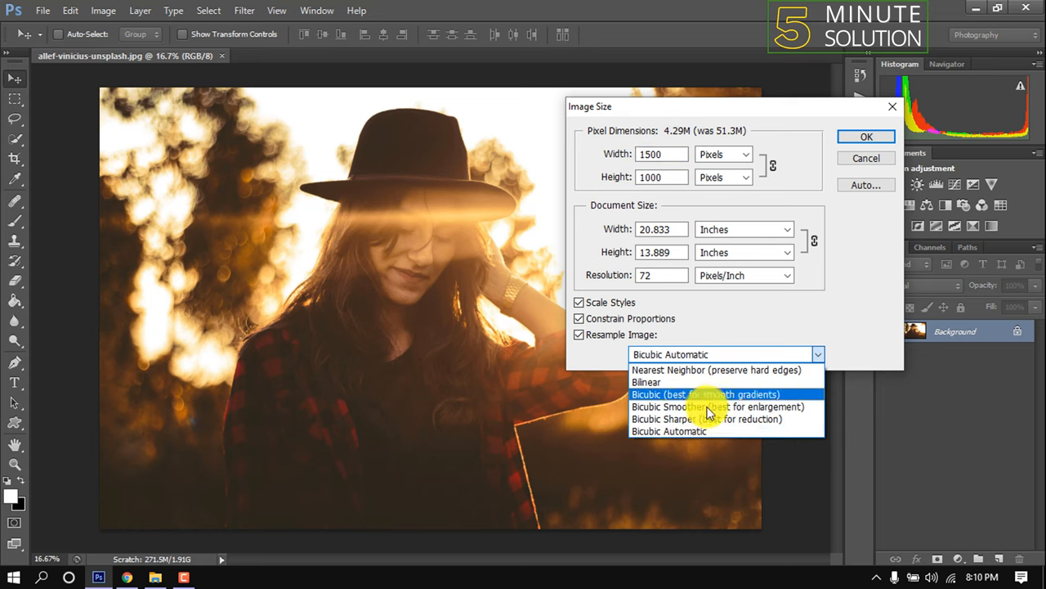
{"action": "mouse_move", "coordinate": [718, 418]}
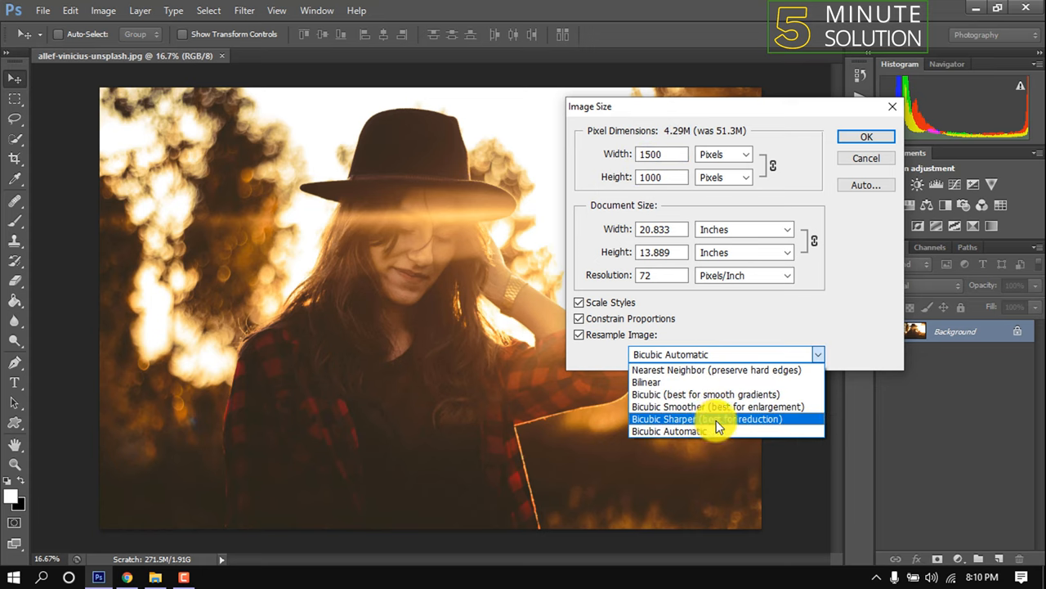
{"action": "left_click", "coordinate": [706, 418]}
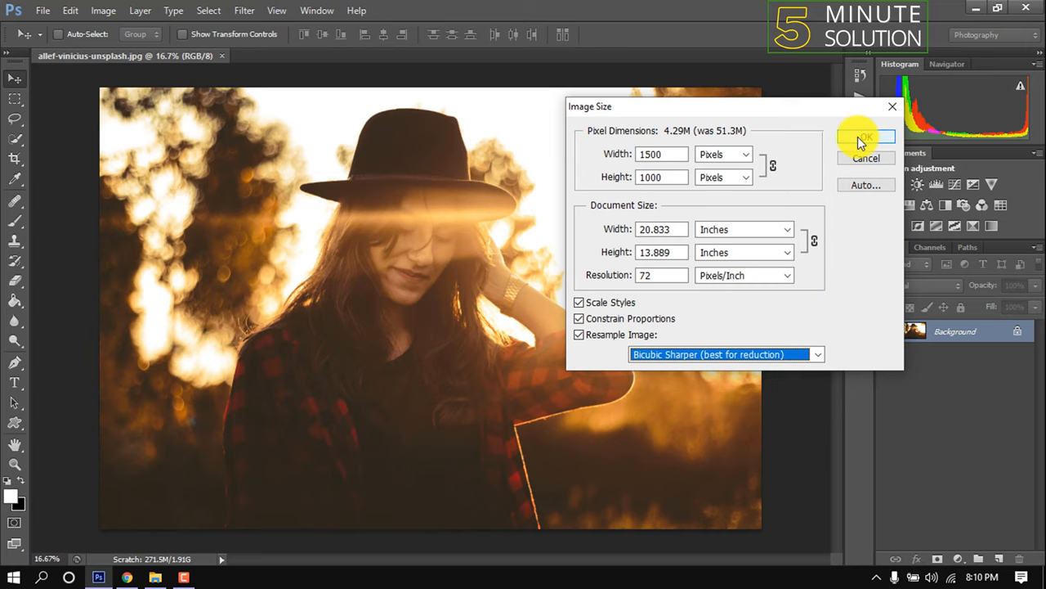
{"action": "left_click", "coordinate": [867, 137]}
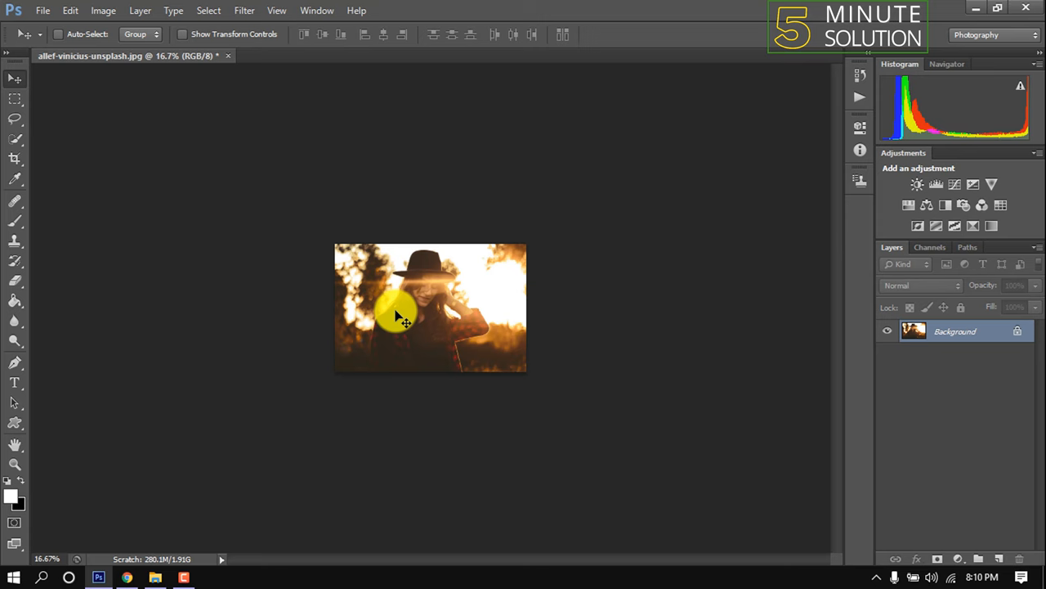
Step: Save the resized photo to the desktop as a JPEG named 'sharp' via Save As
{"action": "left_click", "coordinate": [43, 10]}
{"action": "type", "text": "sharp"}
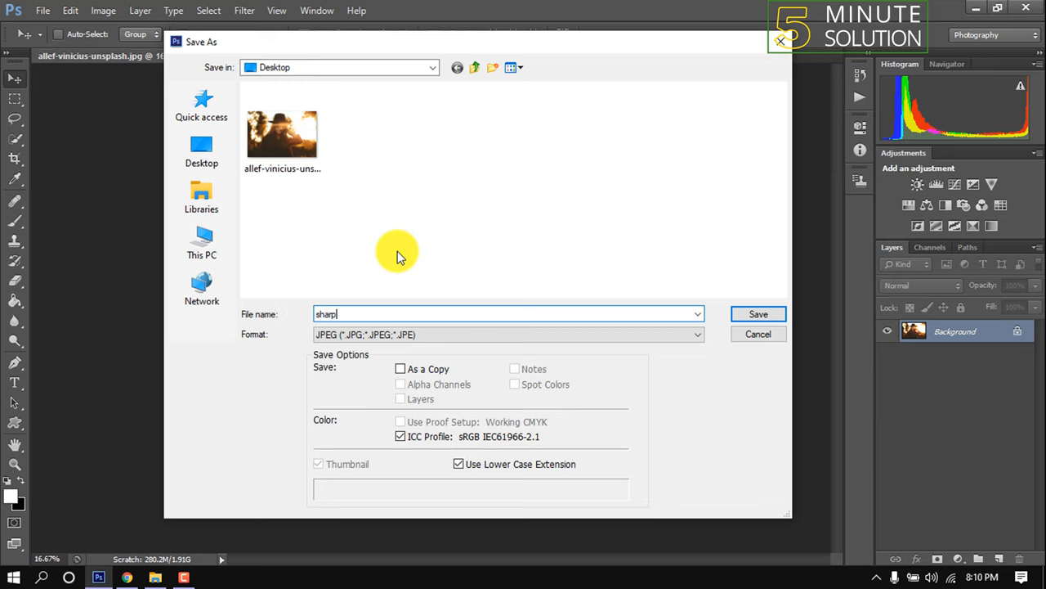
{"action": "mouse_move", "coordinate": [759, 314]}
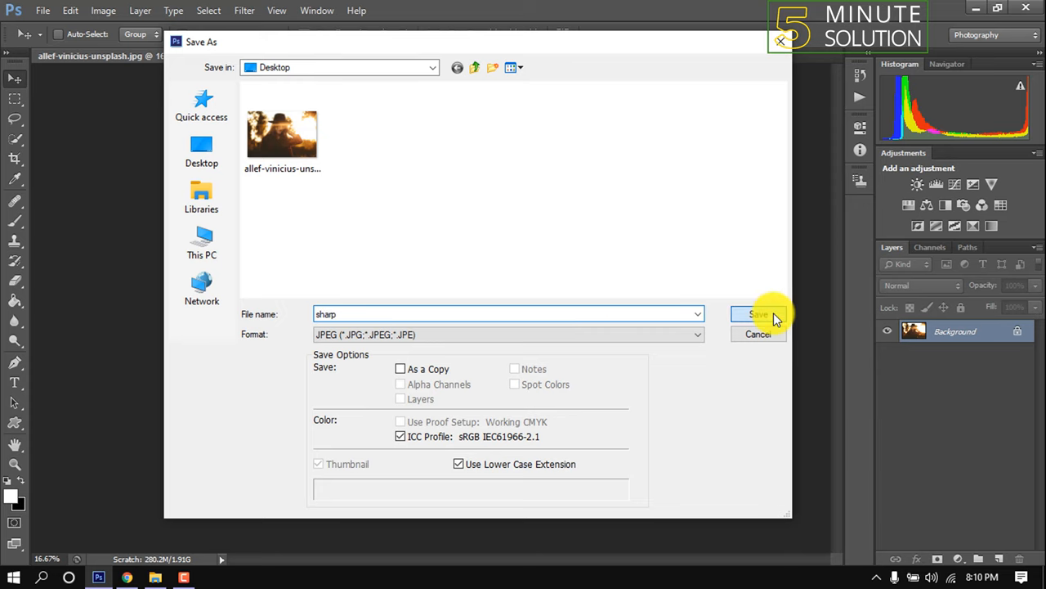
{"action": "left_click", "coordinate": [758, 314]}
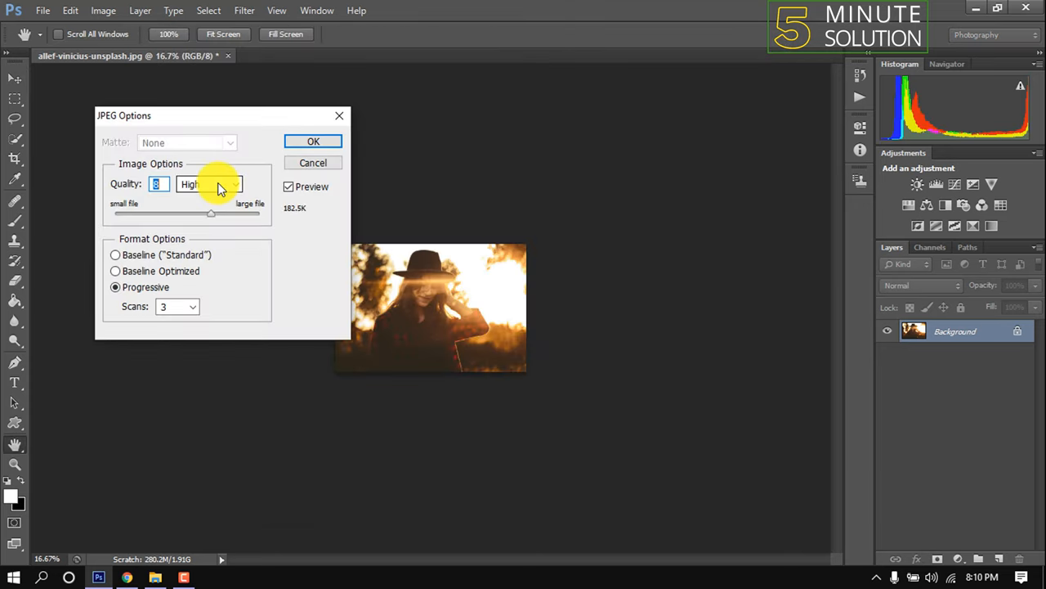